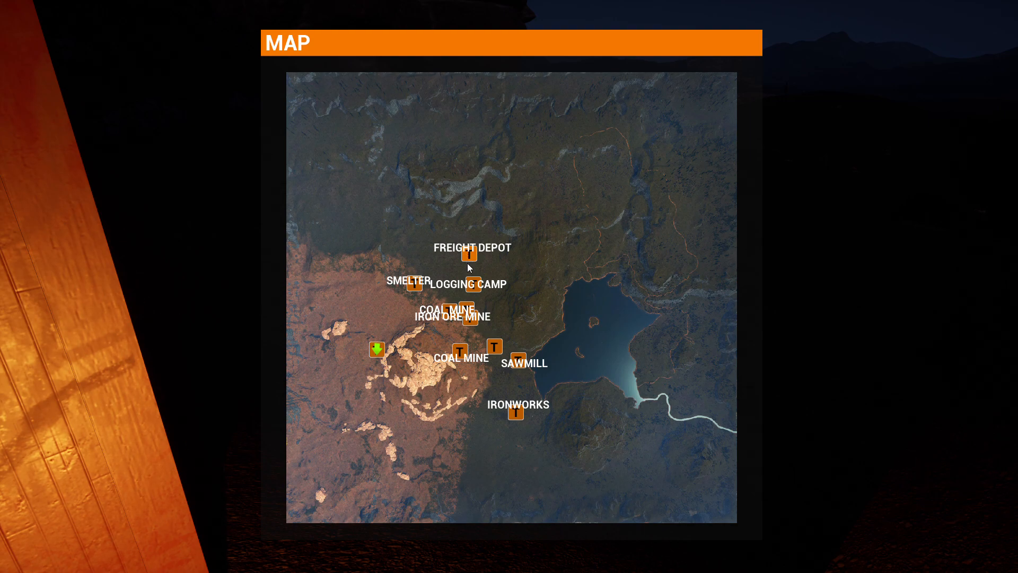
pyautogui.moveTo(502, 360)
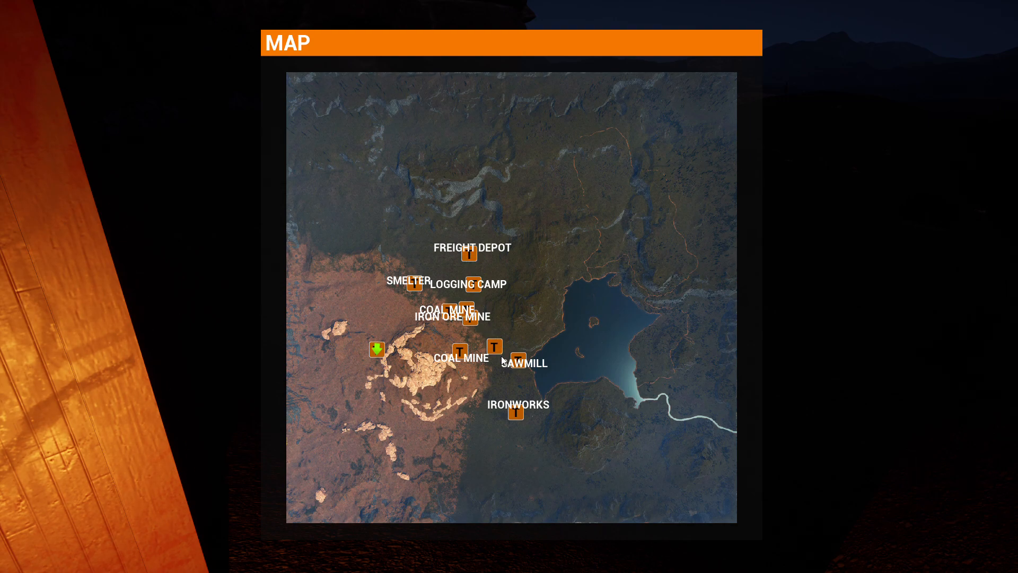
pyautogui.moveTo(477, 253)
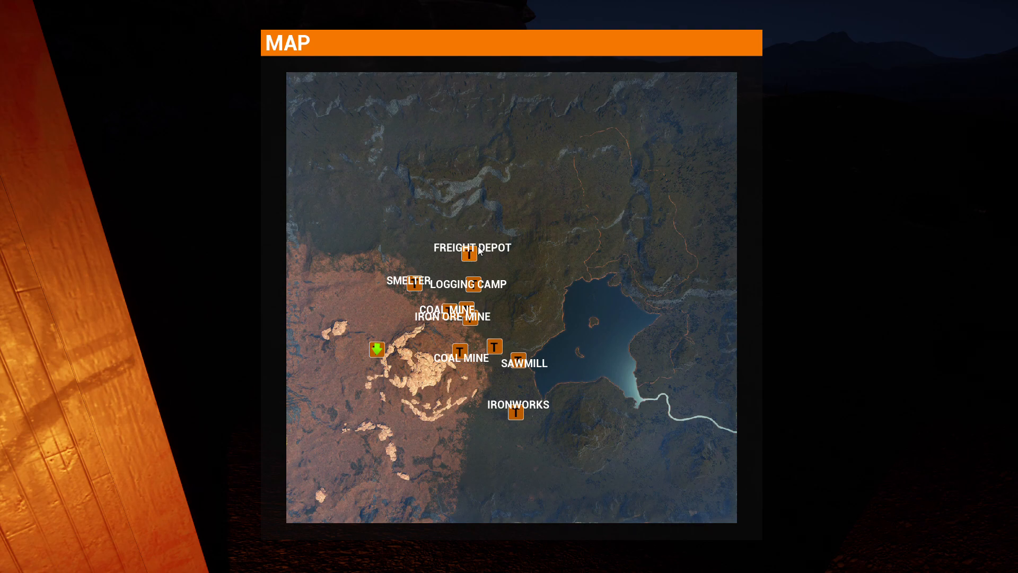
pyautogui.moveTo(466, 328)
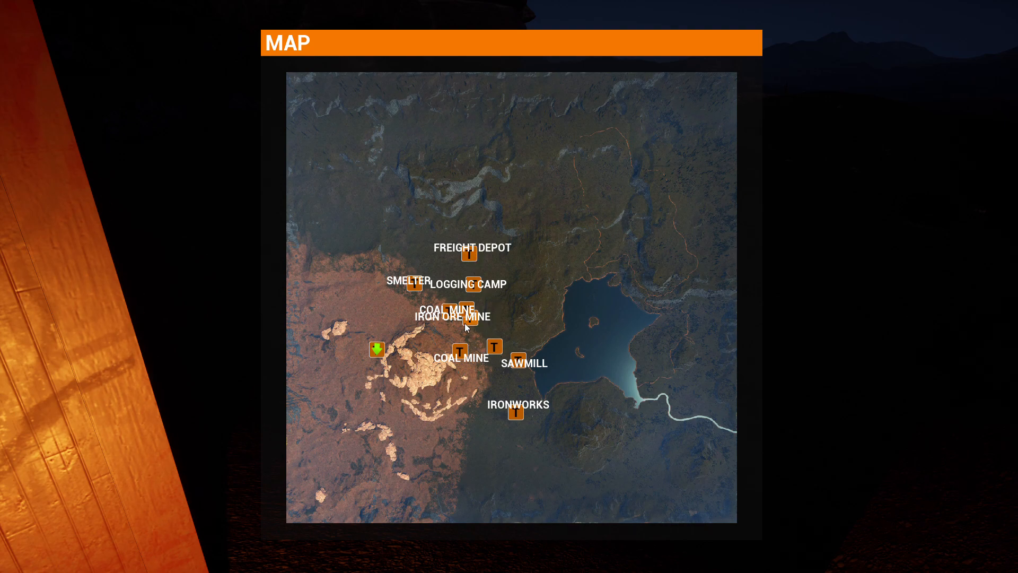
pyautogui.moveTo(506, 370)
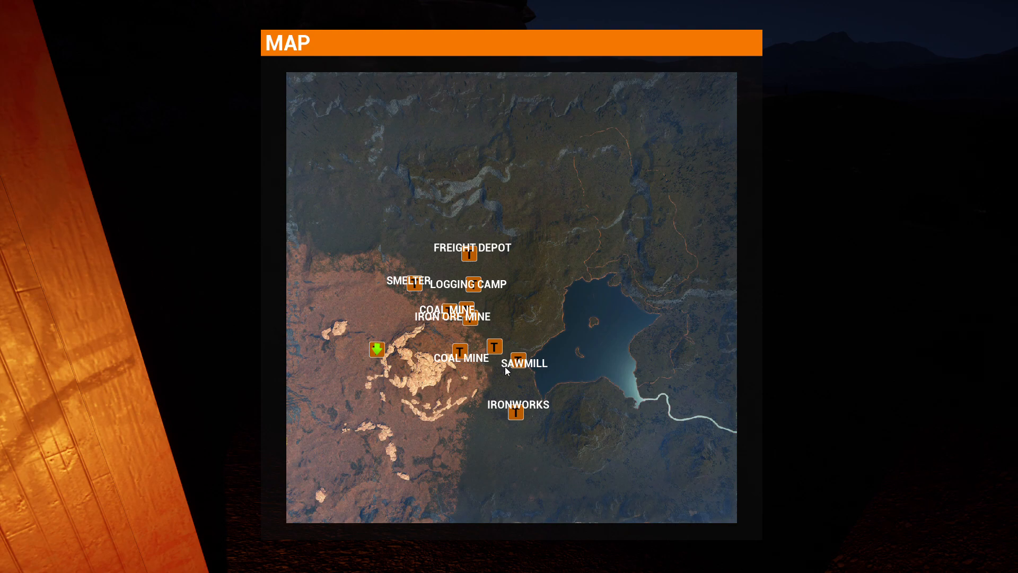